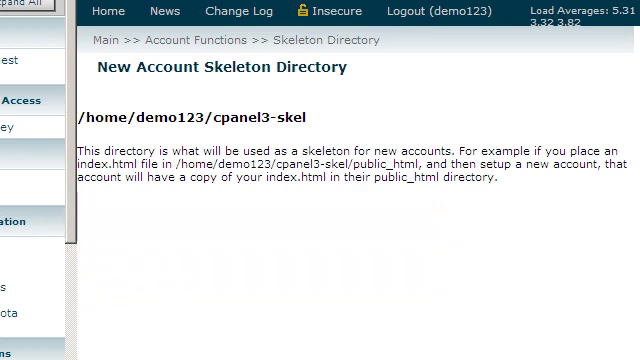
pyautogui.moveTo(205, 118)
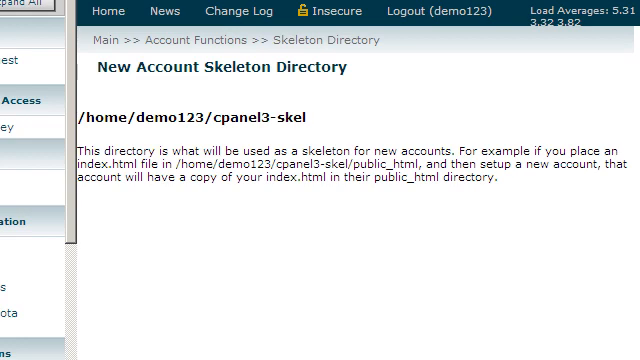
# Return to the WHM home page from the Skeleton Directory page.
pyautogui.click(96, 40)
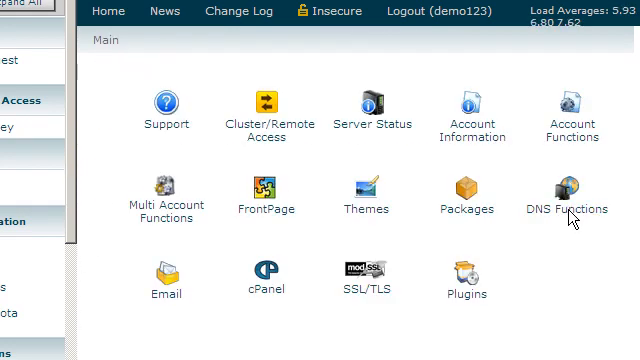
pyautogui.moveTo(570, 210)
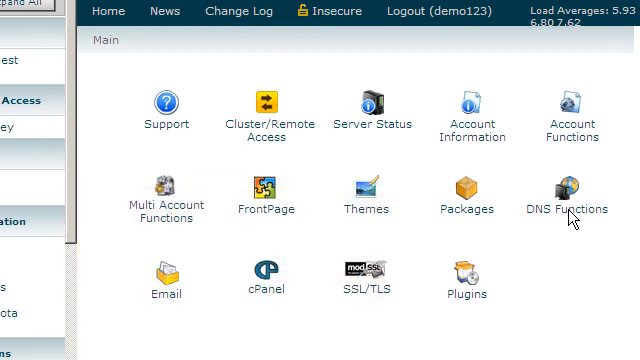
pyautogui.moveTo(567, 190)
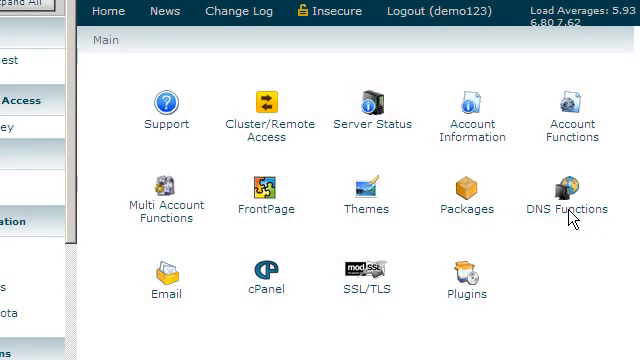
# Open Edit Zone Templates under DNS Functions.
pyautogui.click(567, 195)
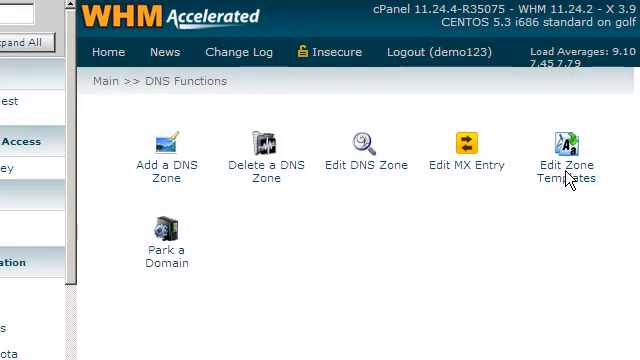
pyautogui.click(567, 148)
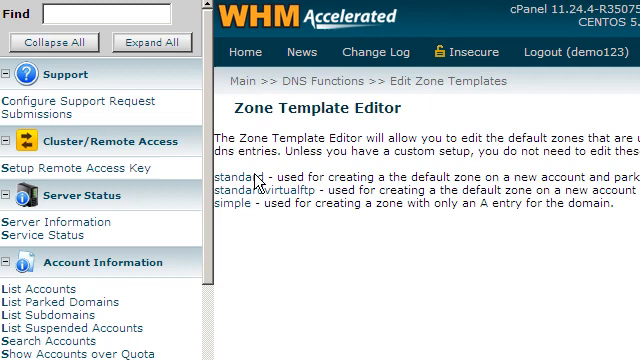
# Open the 'standard' template and set its SOA nameserver to ns1.demo-domain.net.
pyautogui.click(228, 185)
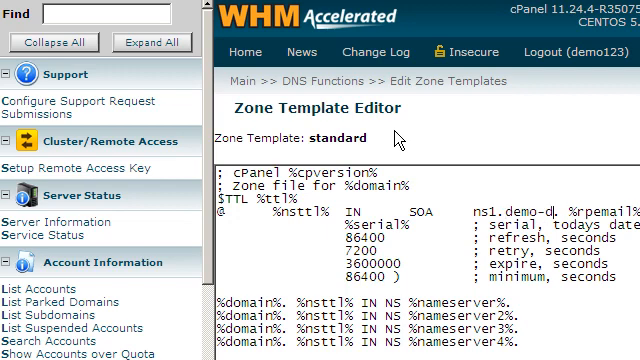
pyautogui.write('omain.')
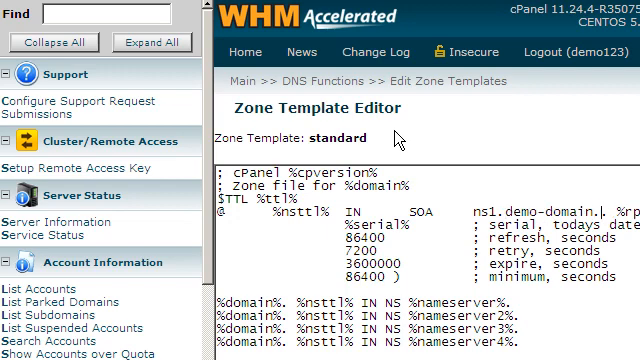
pyautogui.write('net.')
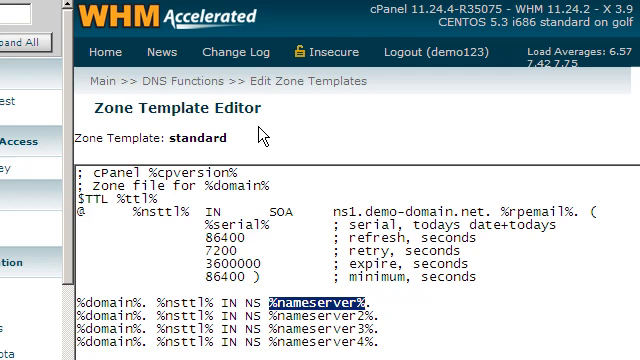
# Replace %nameserver% and %nameserver2% with ns1.demo-domain.net. and ns2.demo-domain.net.
pyautogui.write('ns1.demo-domain.net')
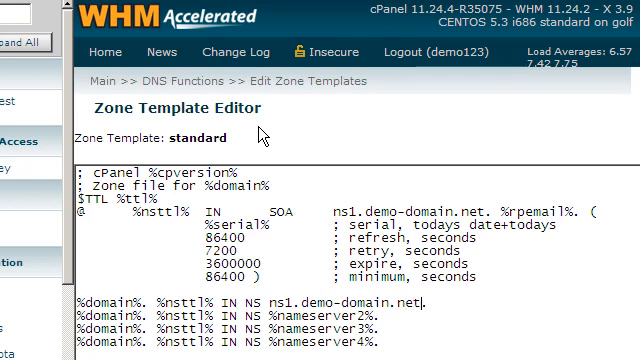
pyautogui.moveTo(268, 305)
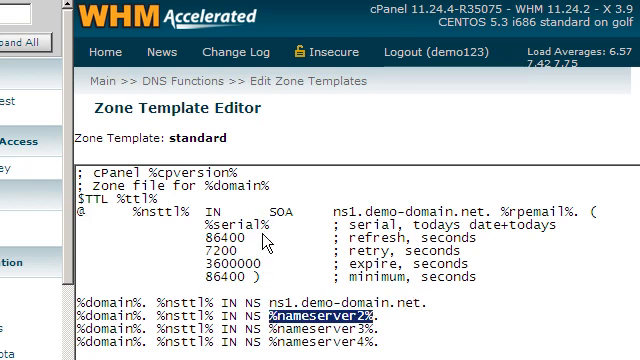
pyautogui.write('ns2.')
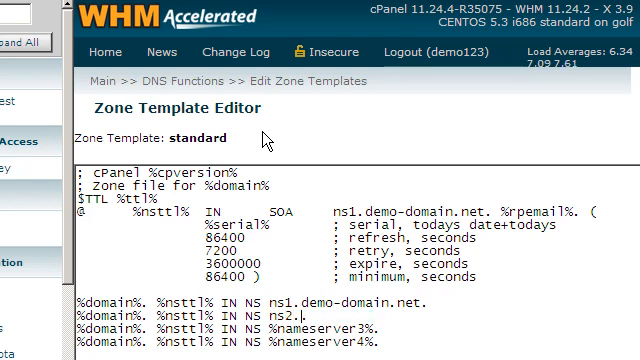
pyautogui.write('demo-d')
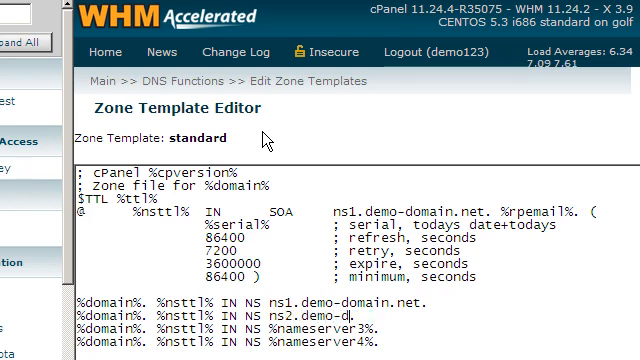
pyautogui.write('omain.net')
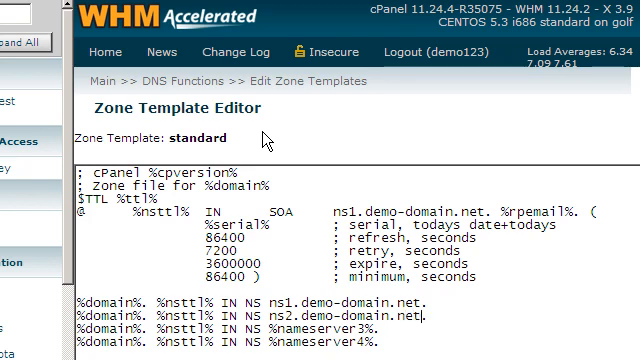
# Add 'webmail IN CNAME %domain%.' below the ftp CNAME entry.
pyautogui.scroll(-3)
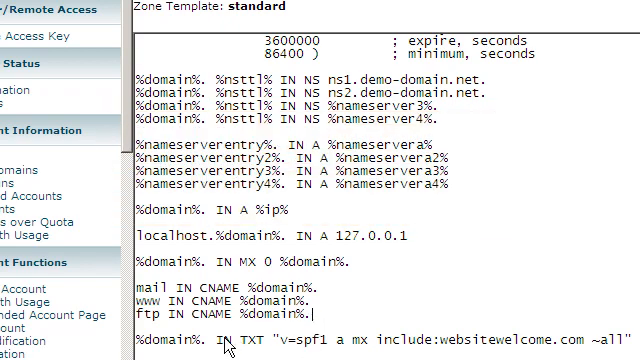
pyautogui.write('webm')
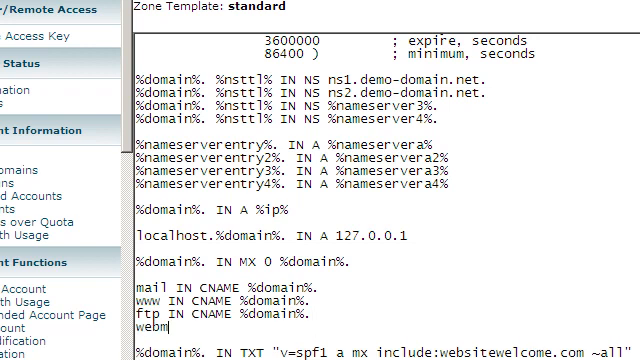
pyautogui.write('ail IN')
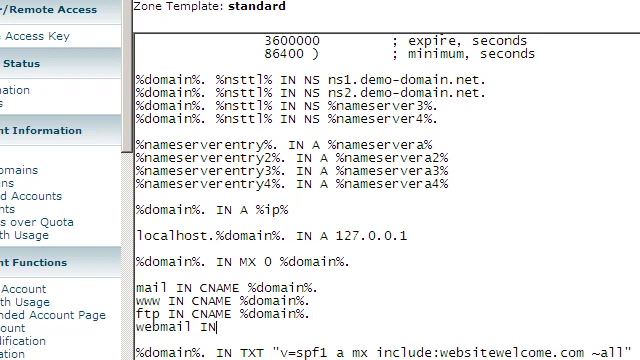
pyautogui.write('CNAME %domai')
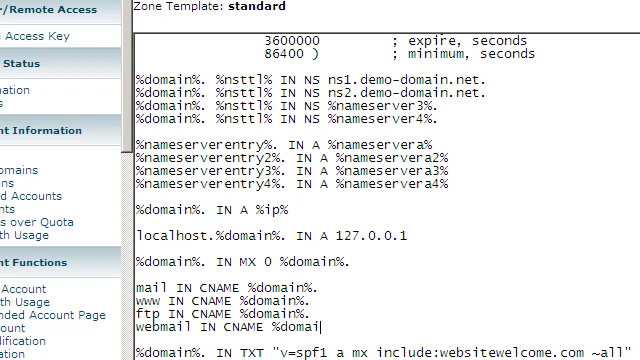
pyautogui.write('n%.')
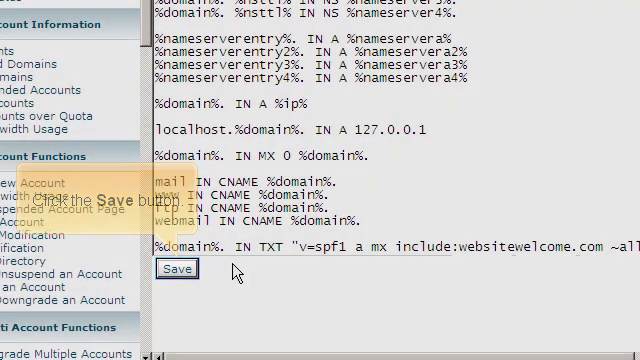
# Save the standard zone template and return to the main page.
pyautogui.click(178, 269)
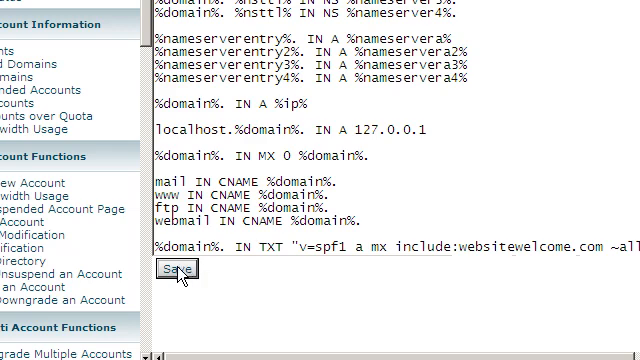
pyautogui.click(177, 268)
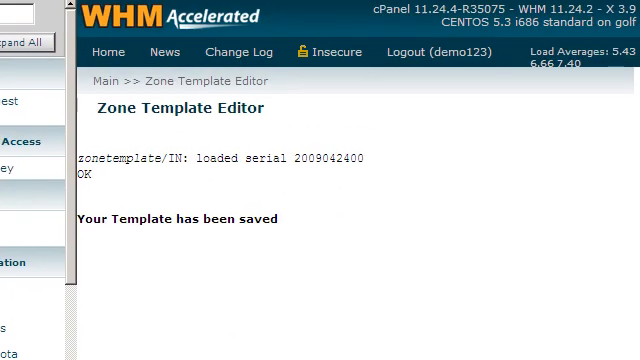
pyautogui.scroll(-3)
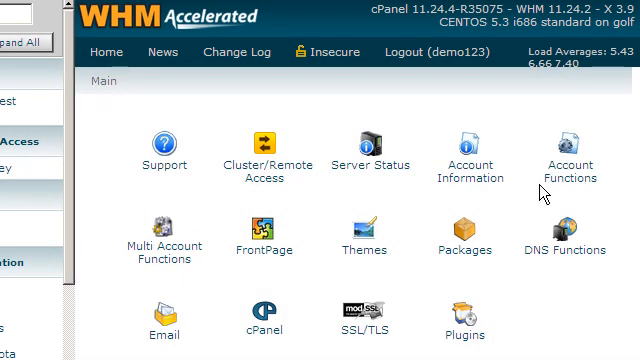
# Open Edit DNS Zone under DNS Functions and edit demo-domain.net.
pyautogui.click(578, 240)
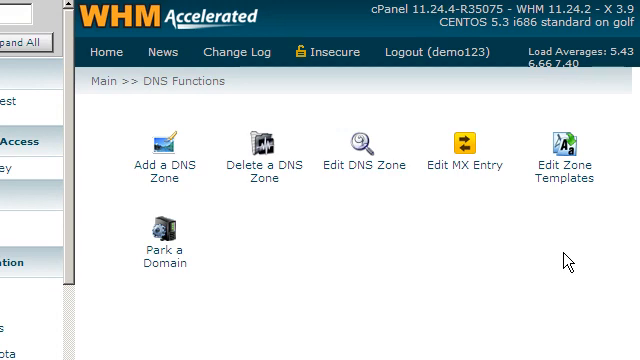
pyautogui.click(362, 139)
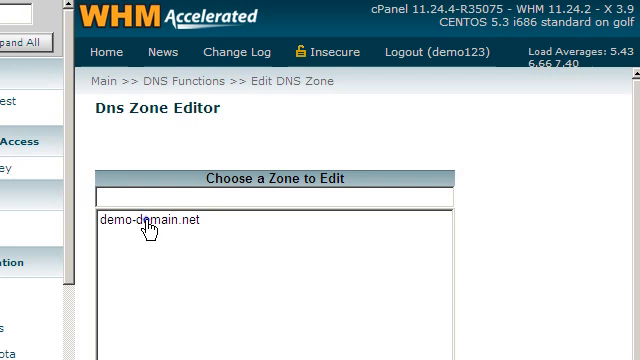
pyautogui.click(150, 219)
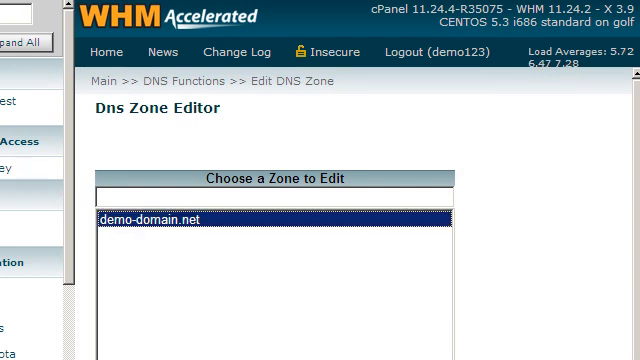
pyautogui.scroll(-3)
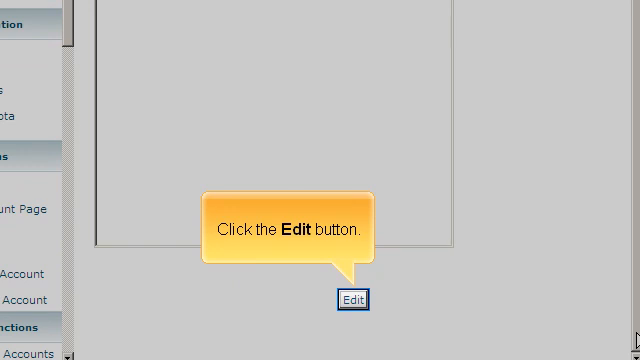
pyautogui.click(352, 299)
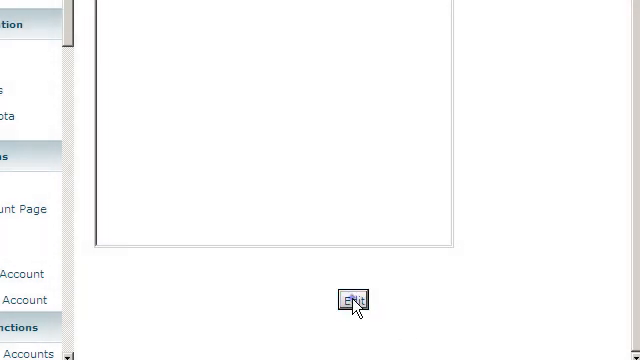
pyautogui.click(351, 300)
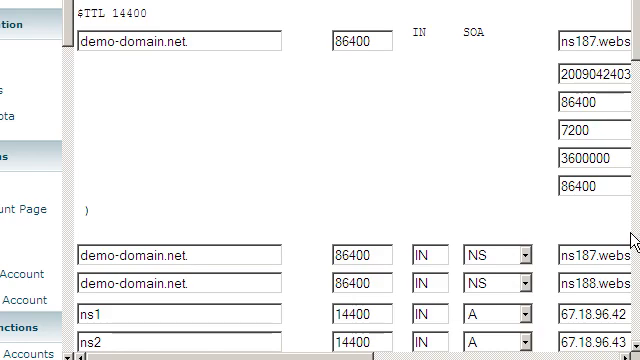
# Scroll through the demo-domain.net records down to the new-entry slots.
pyautogui.scroll(-3)
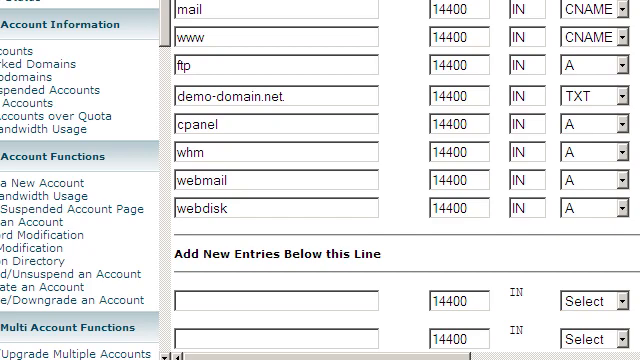
# Scroll to the bottom of the form and save the demo-domain.net zone.
pyautogui.scroll(-3)
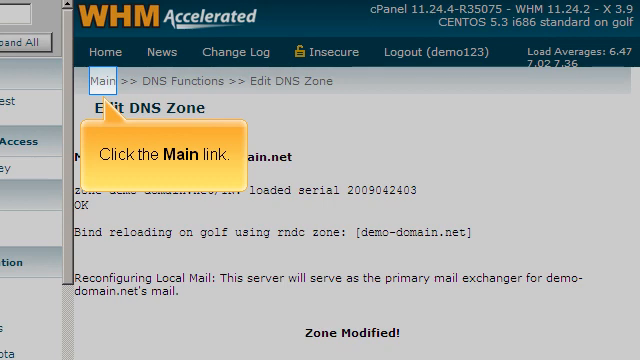
# Go back to the WHM home page through the Main breadcrumb link.
pyautogui.click(95, 82)
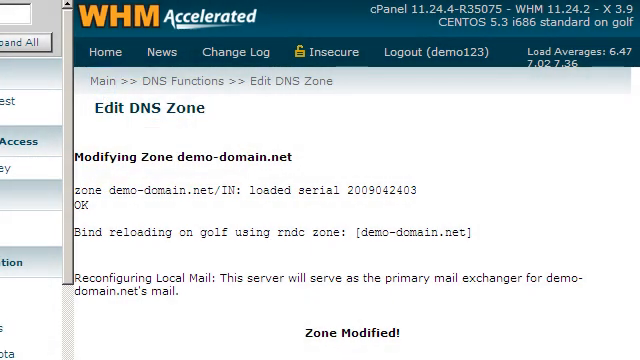
pyautogui.click(98, 81)
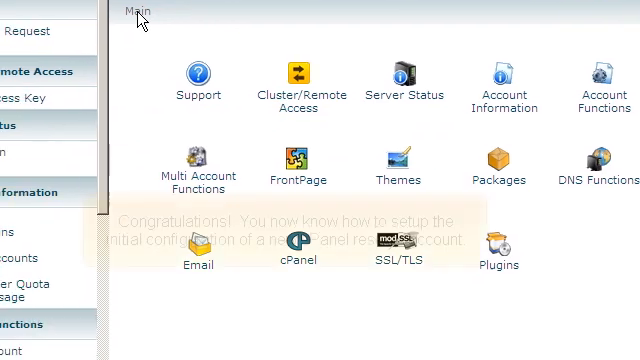
pyautogui.scroll(-3)
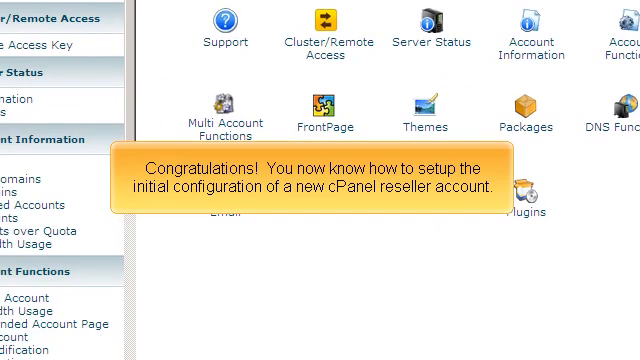